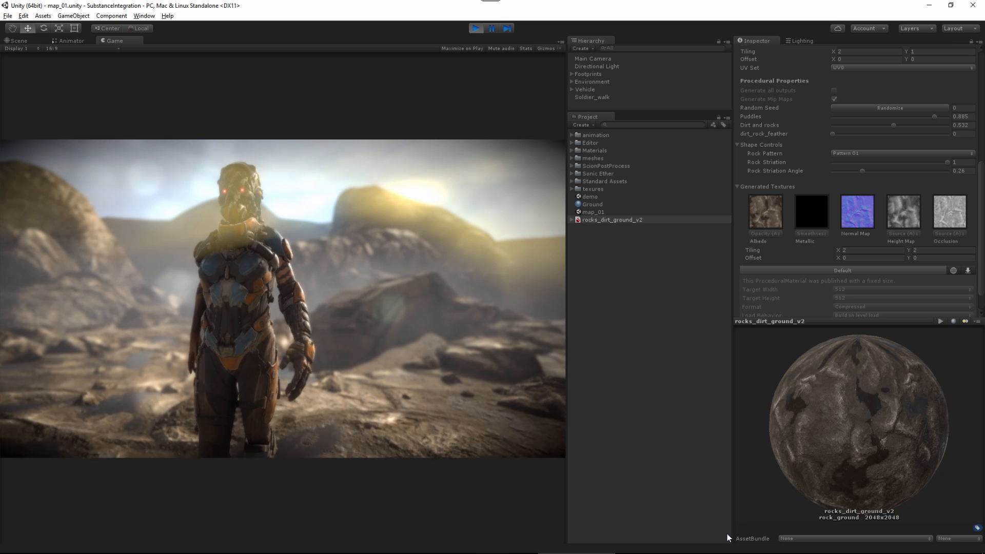
Select the rock_ground_1 material in rocks_dirt_ground_v2 to view its Inspector settings and rocky preview sphere
click(572, 135)
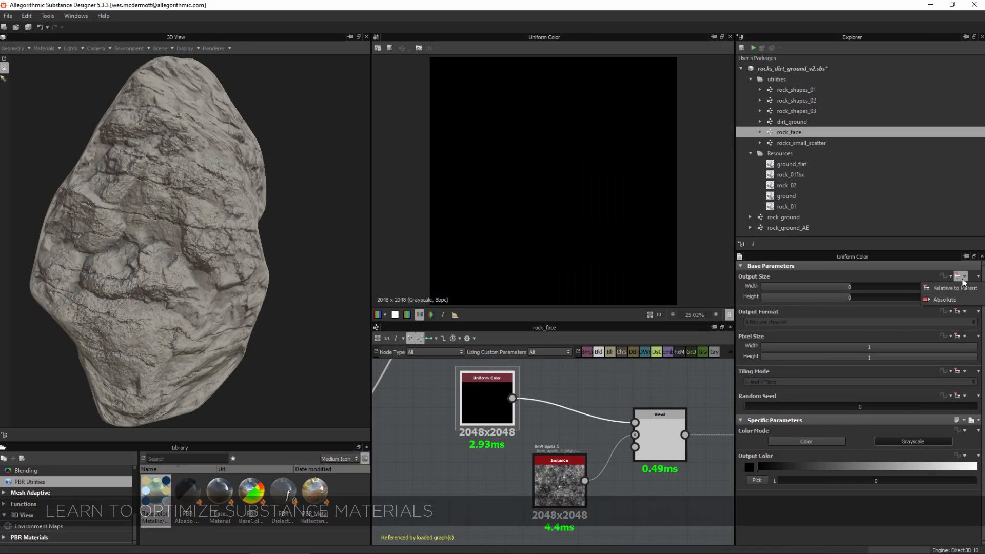
click(962, 276)
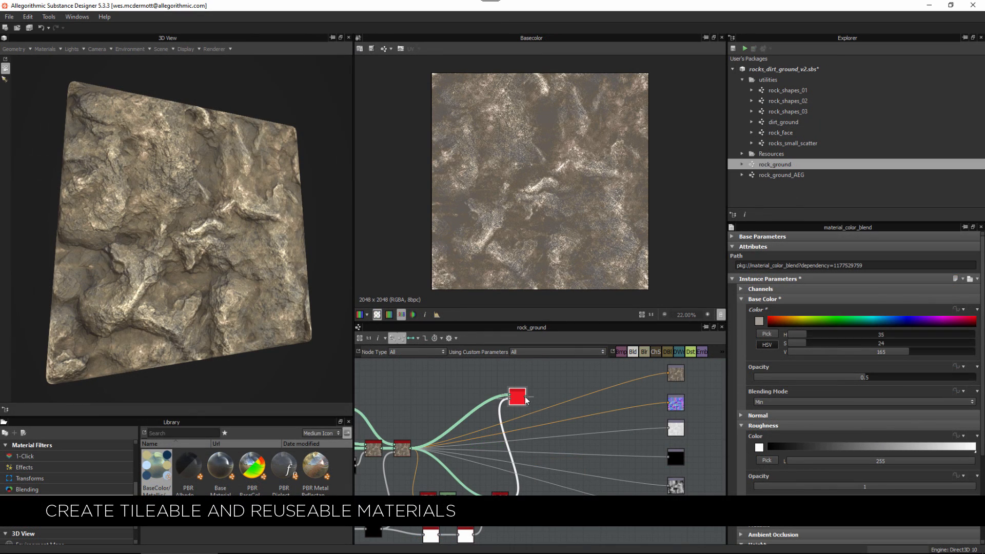
click(759, 321)
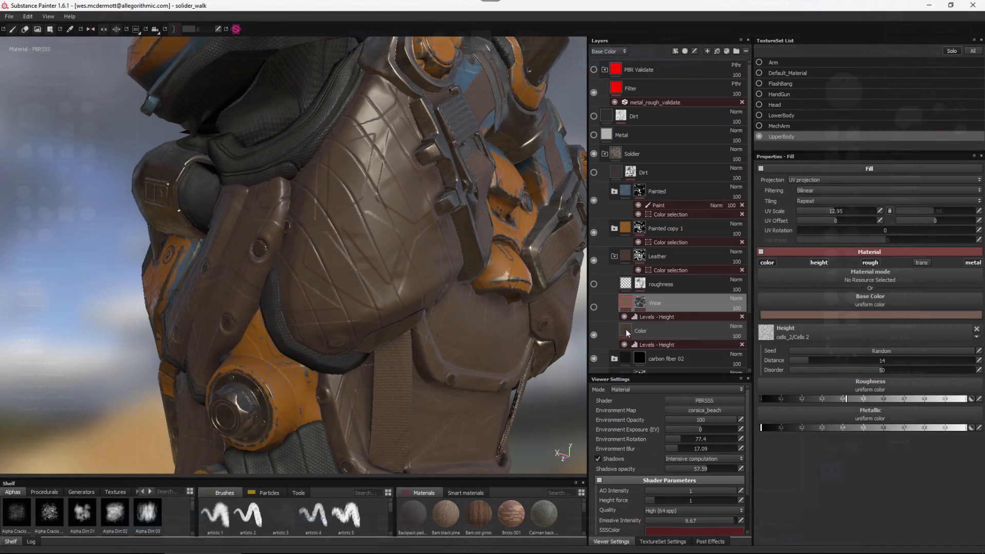
click(657, 344)
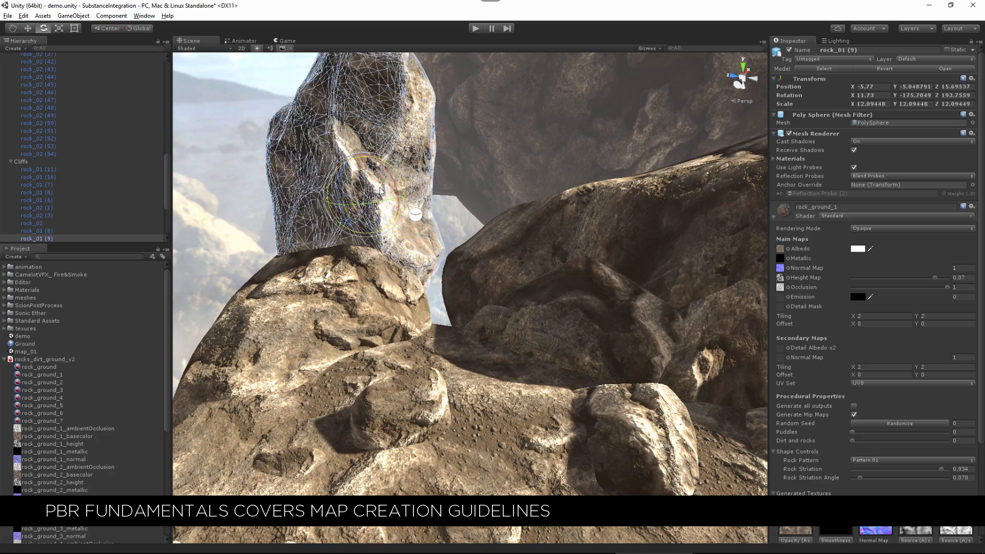
click(43, 374)
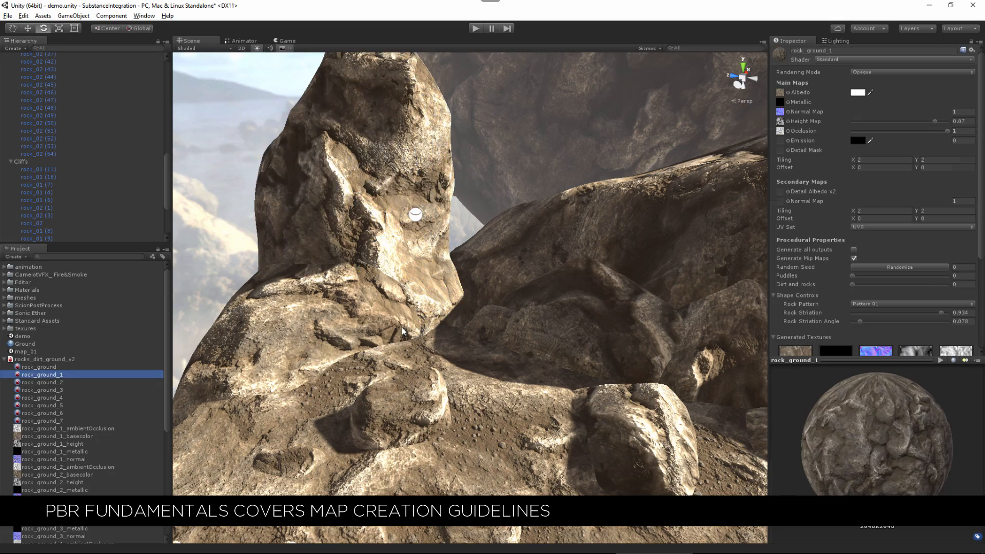